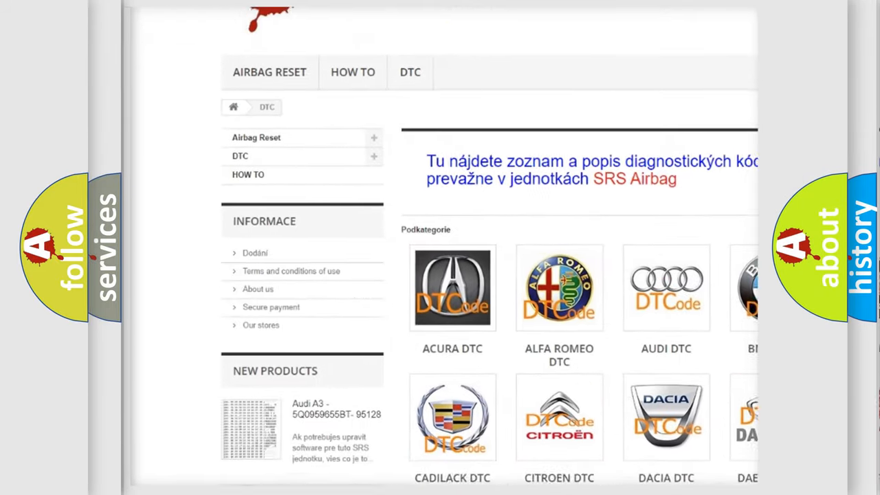
scroll("down", 3)
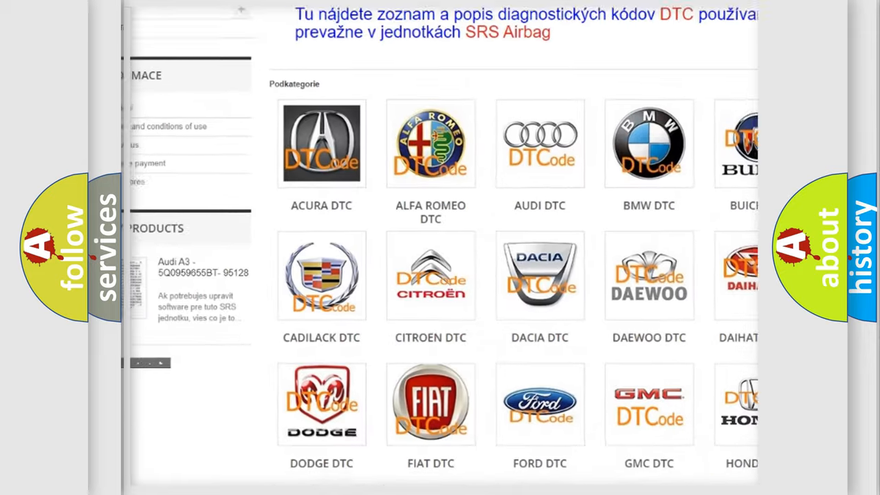
scroll("down", 3)
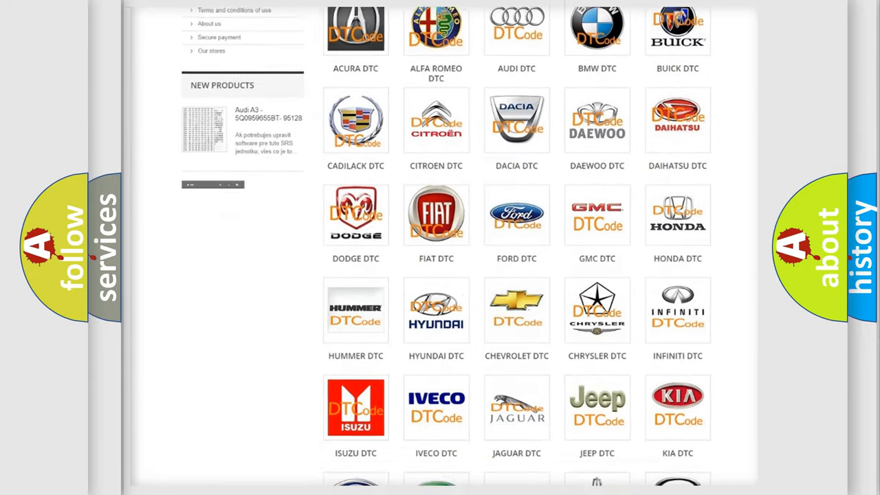
scroll("down", 3)
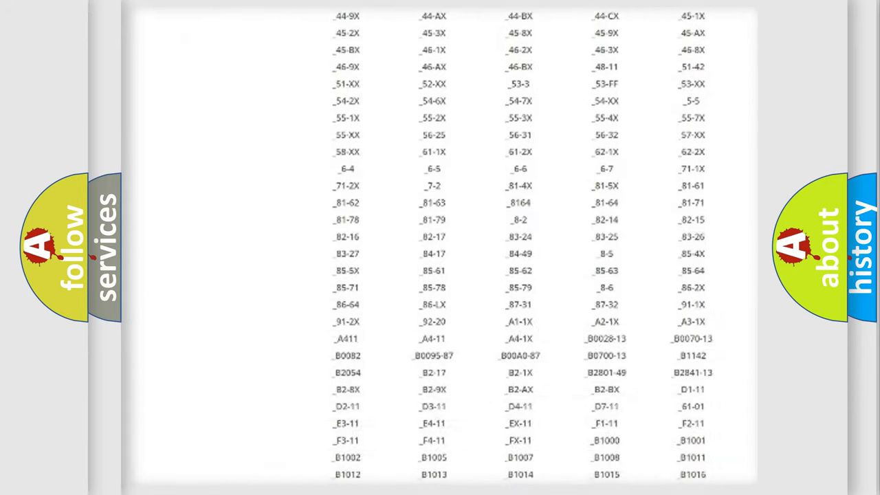
scroll("down", 3)
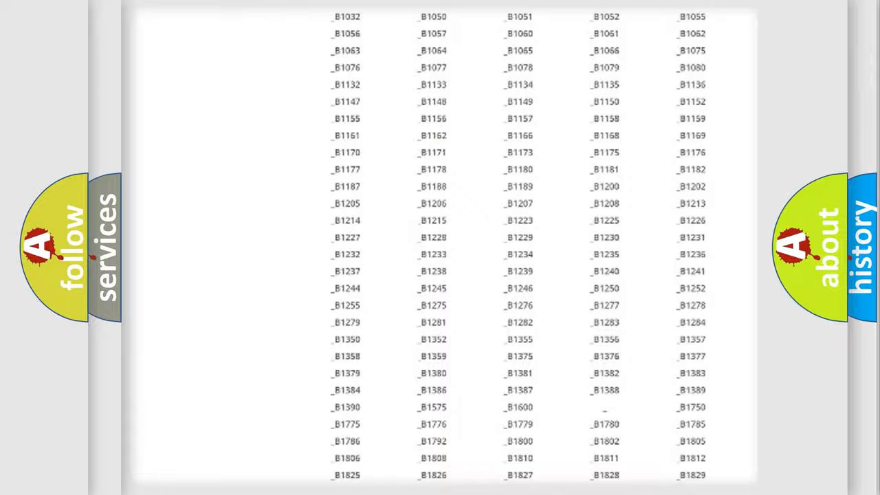